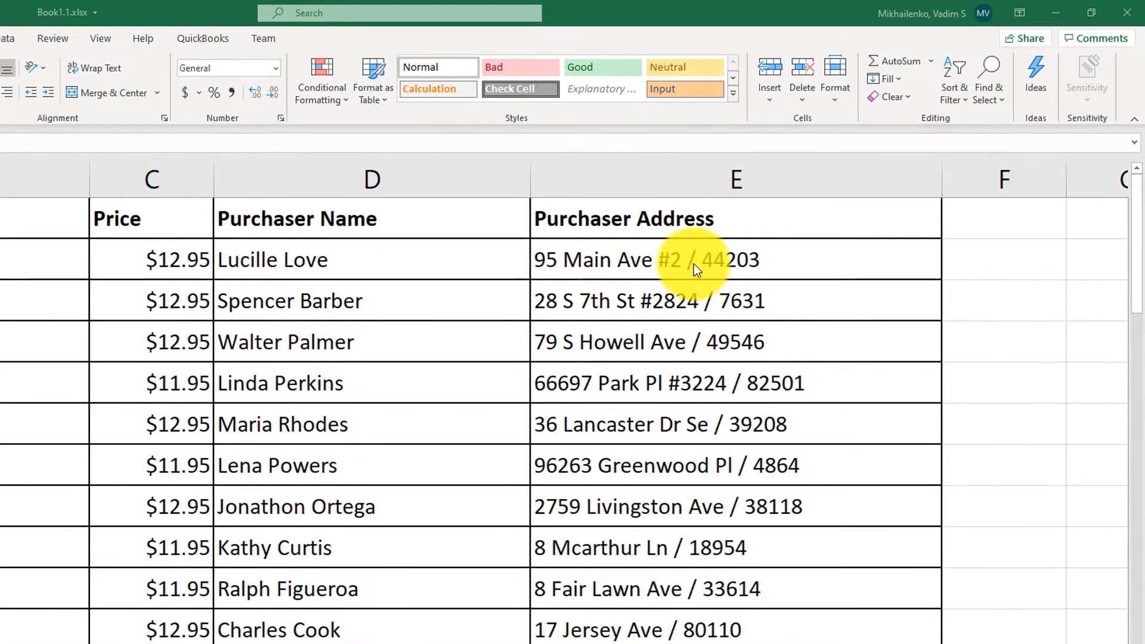
mouse_move(663, 186)
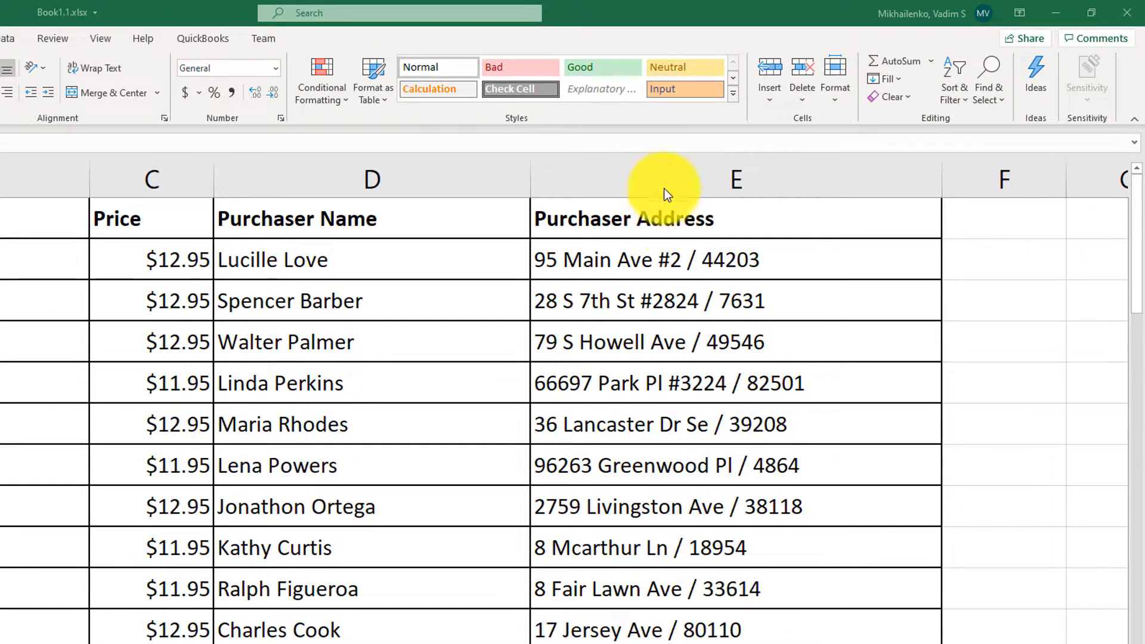
mouse_move(383, 193)
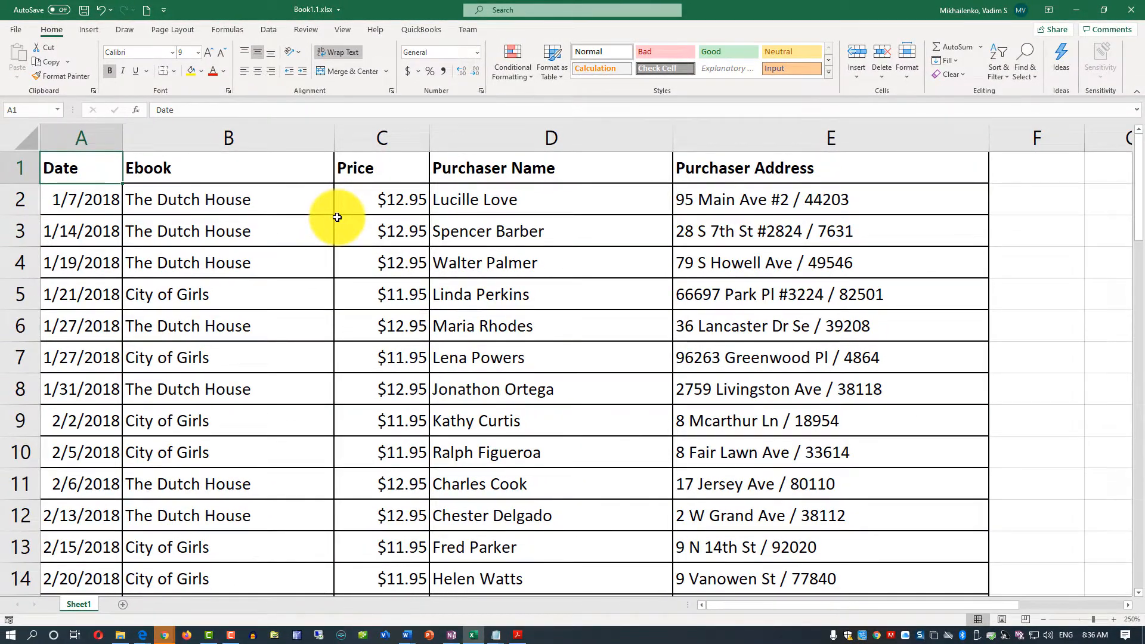
- Convert the selected sales data A1:E59 into an Excel table with headers
key(ctrl+shift+end)
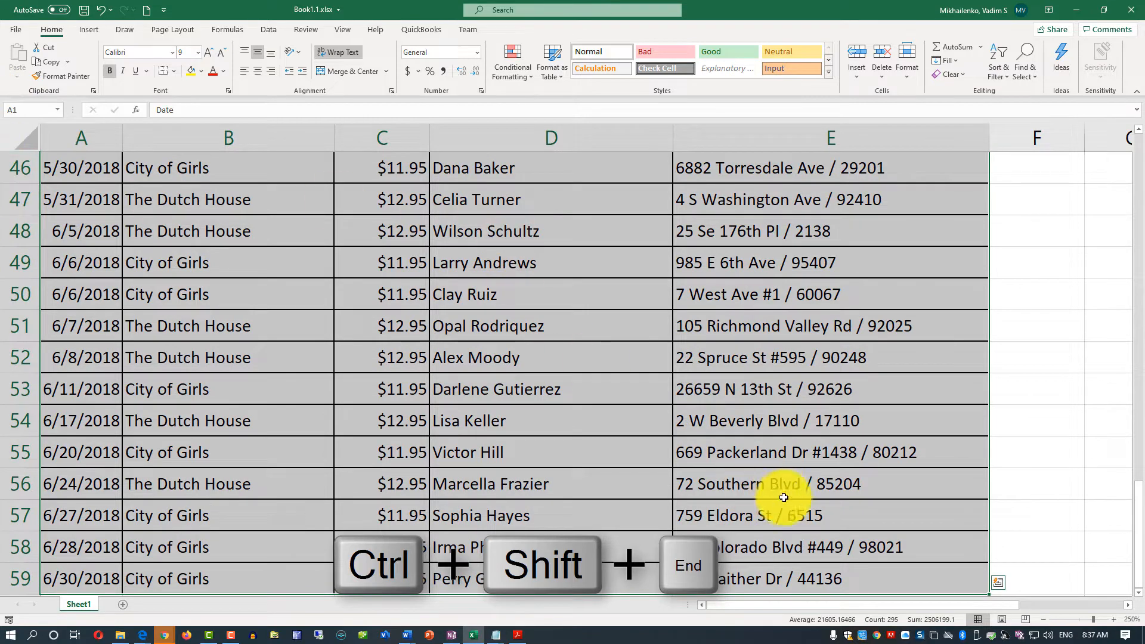
mouse_move(87, 48)
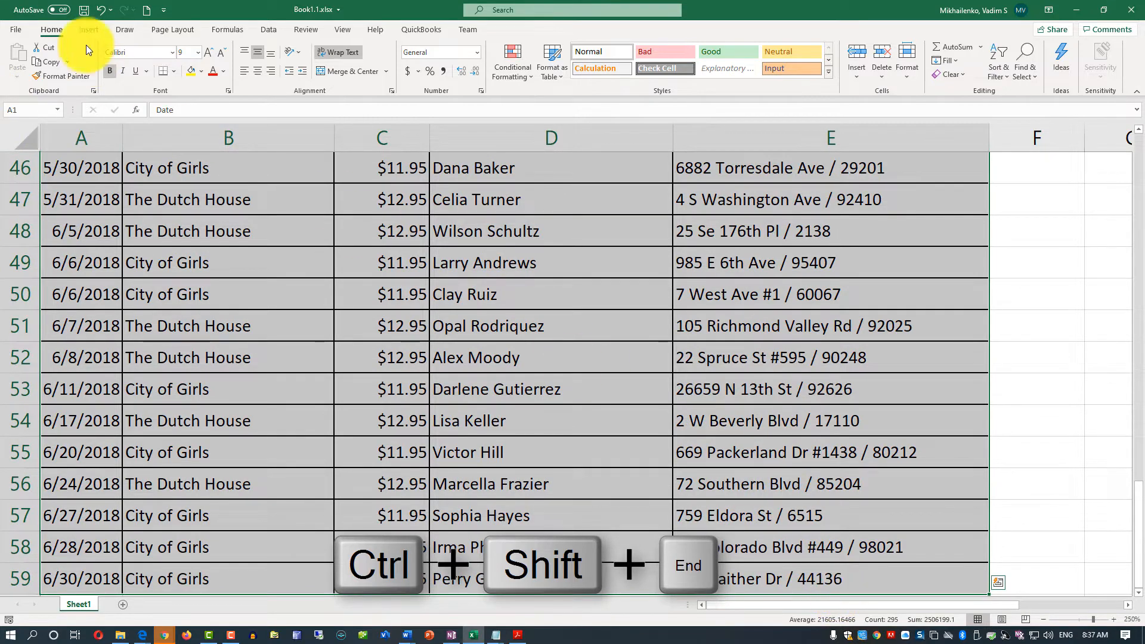
click(89, 28)
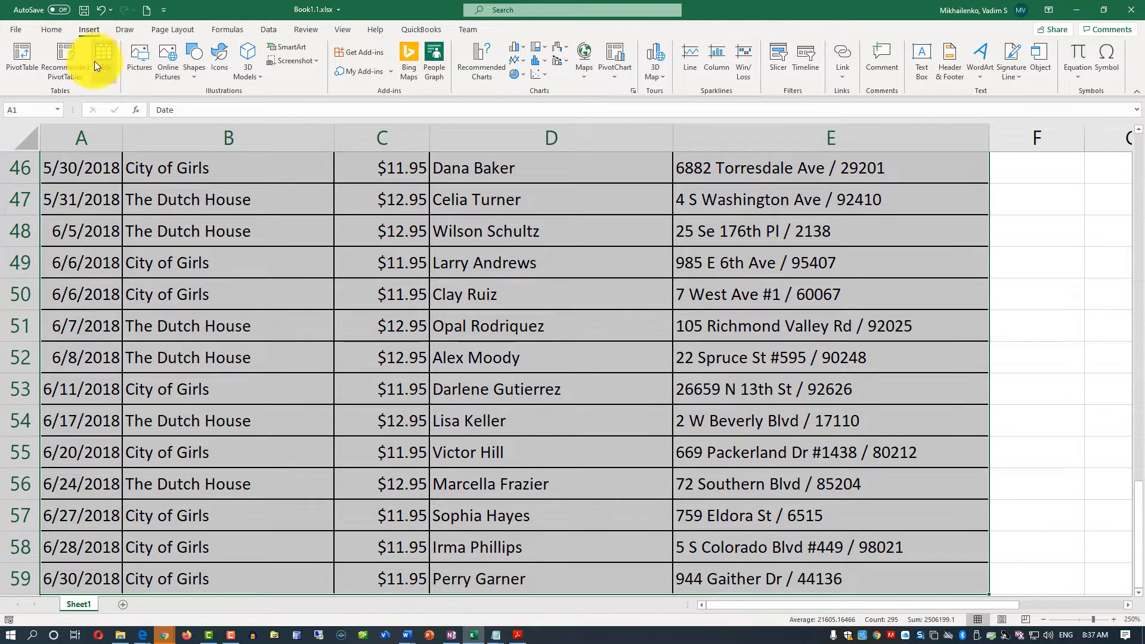
click(102, 60)
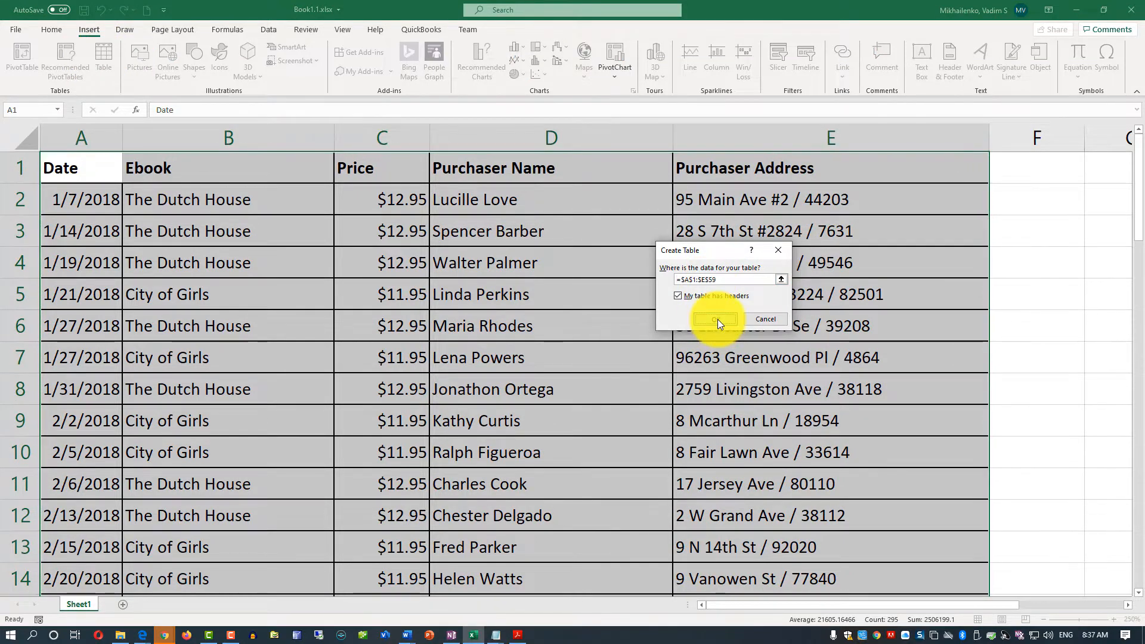
click(716, 321)
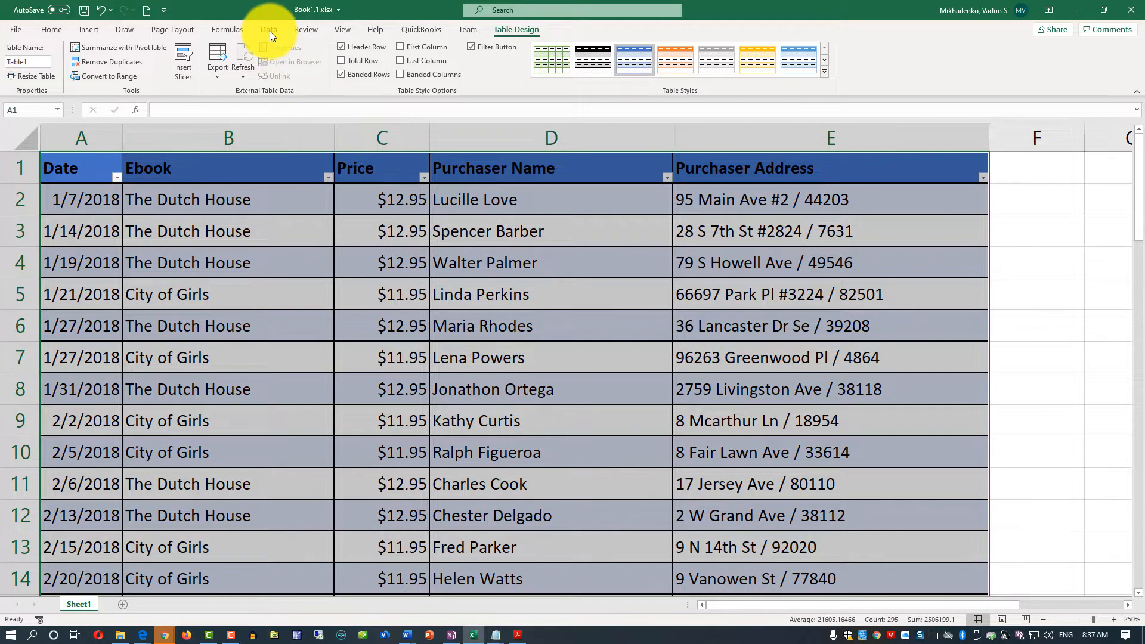
- Create a query from the sales table, opening Table1 in the Power Query Editor
click(269, 28)
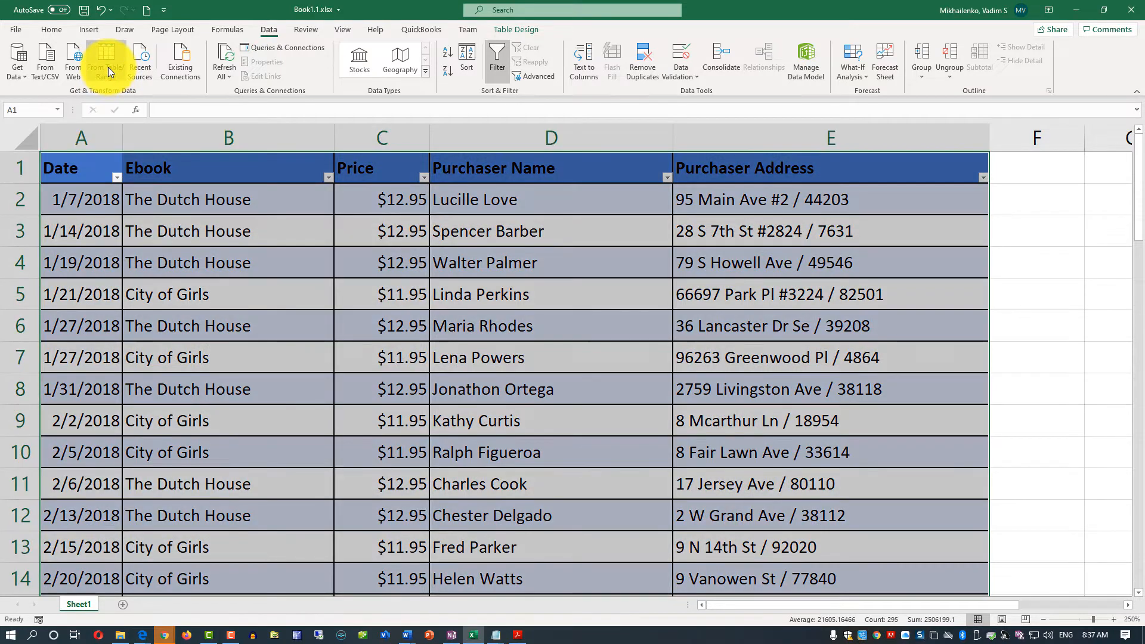
mouse_move(105, 60)
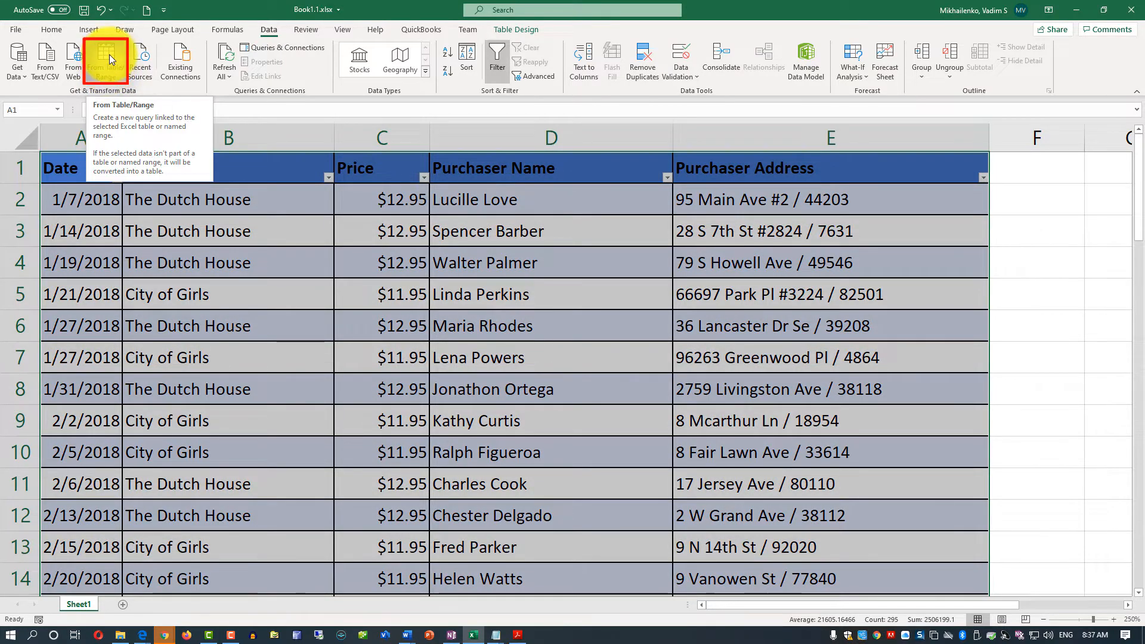
click(95, 60)
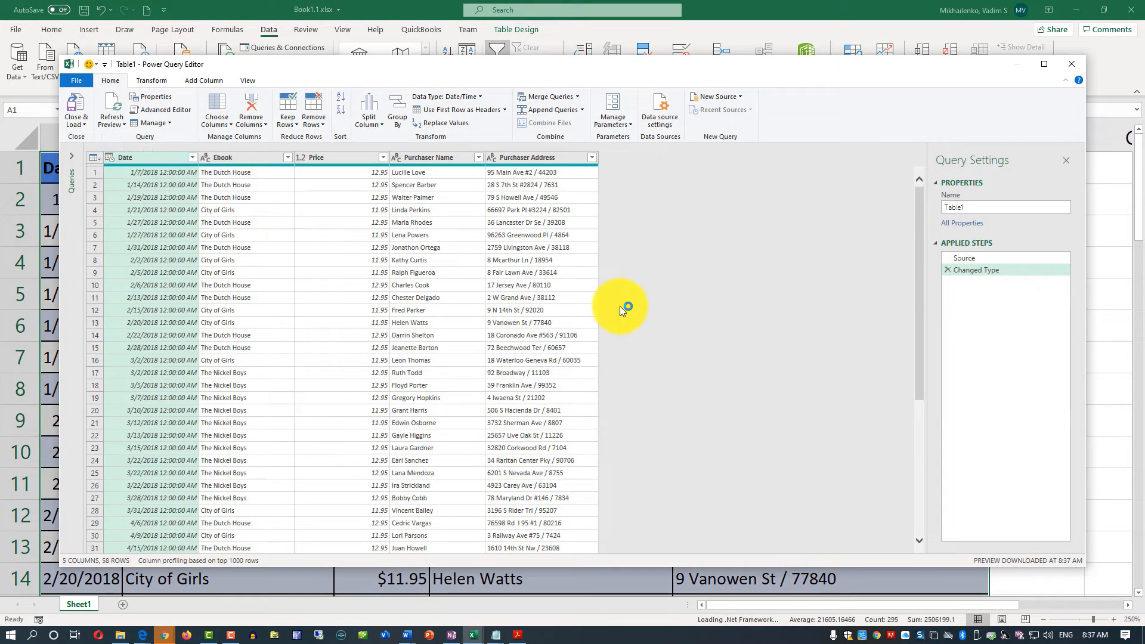
mouse_move(540, 161)
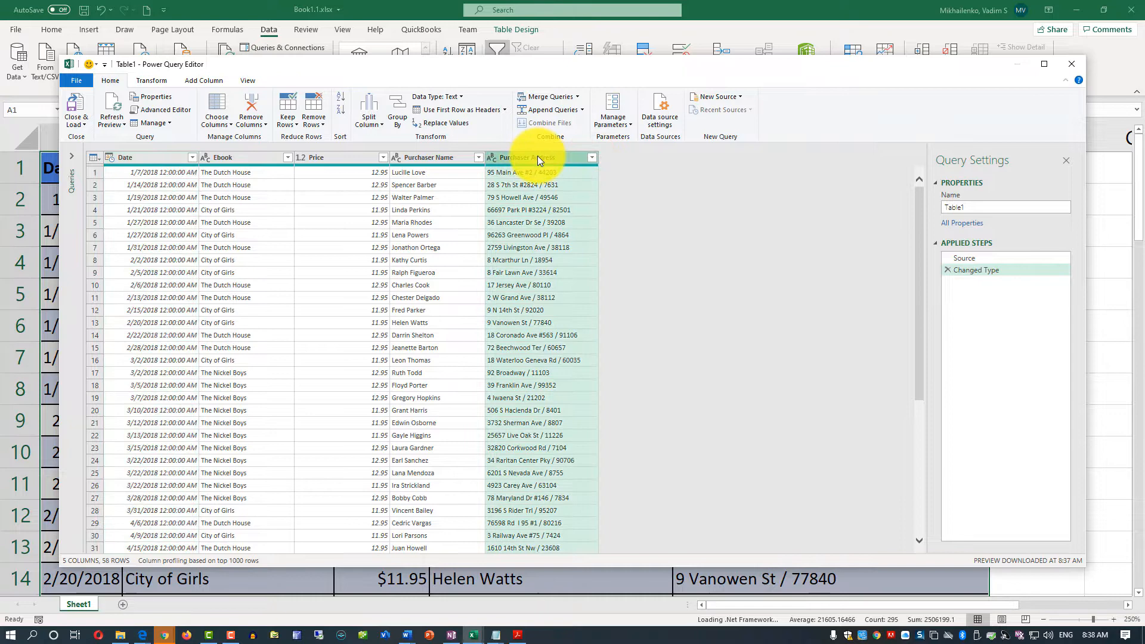
mouse_move(369, 110)
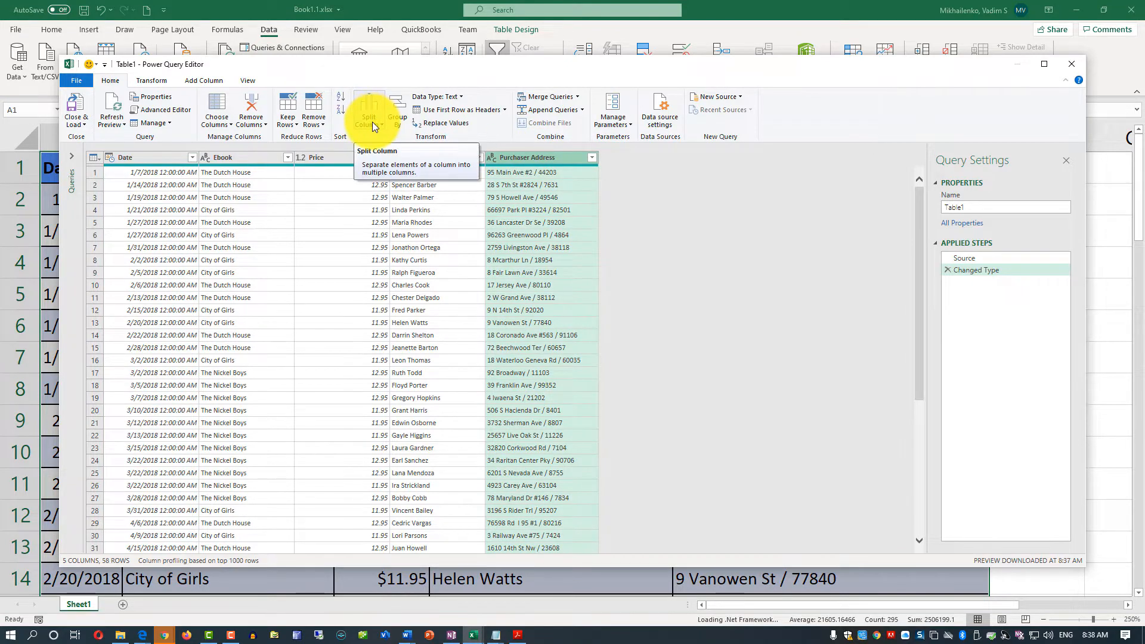
- Show the Split Column options for the selected Purchaser Address column
click(369, 114)
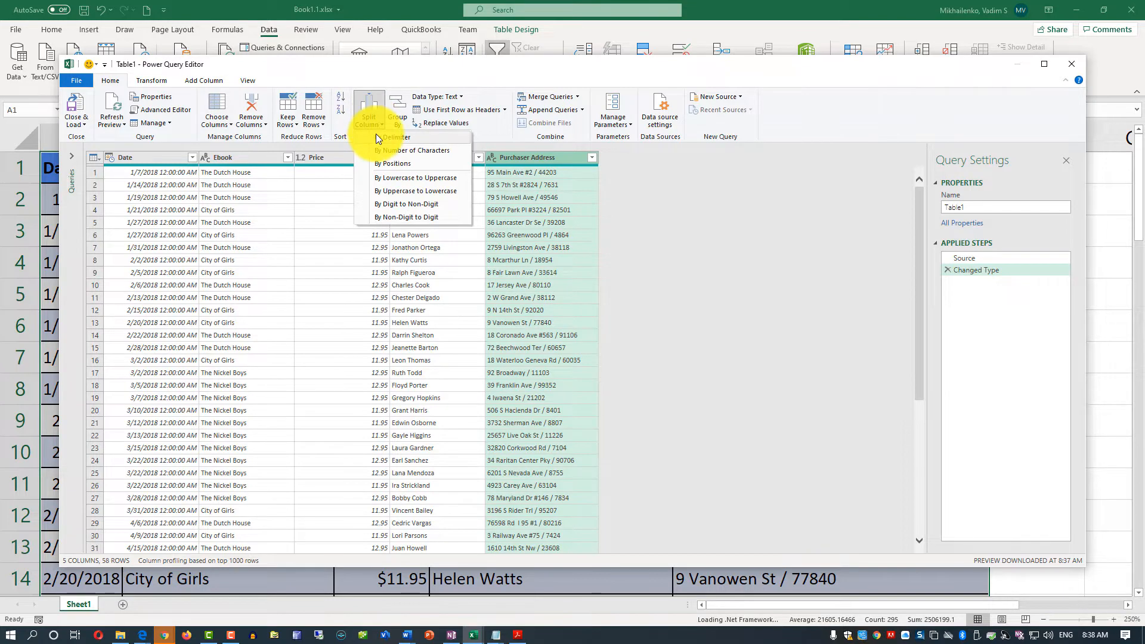
mouse_move(392, 141)
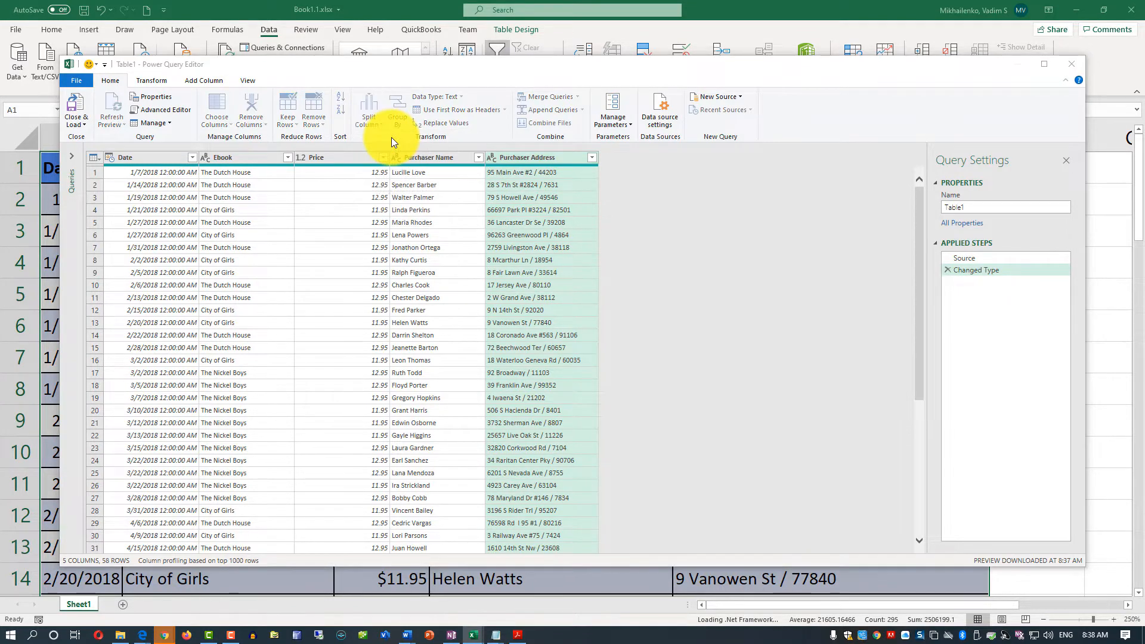
- Split Purchaser Address by the '/' delimiter into street address and ZIP code columns
click(369, 110)
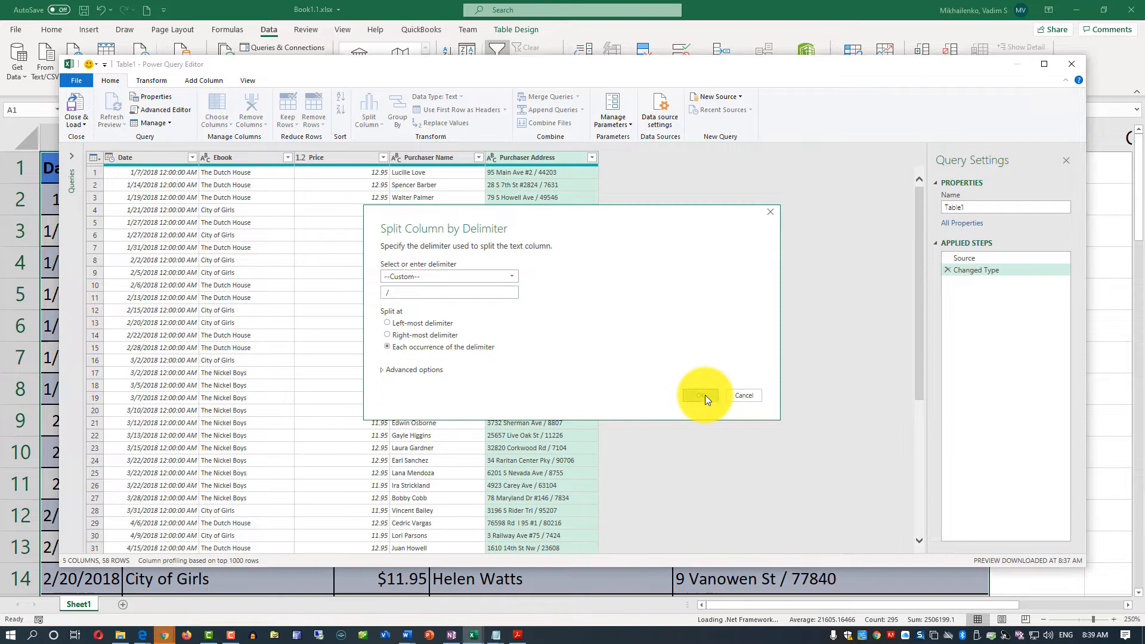
click(699, 395)
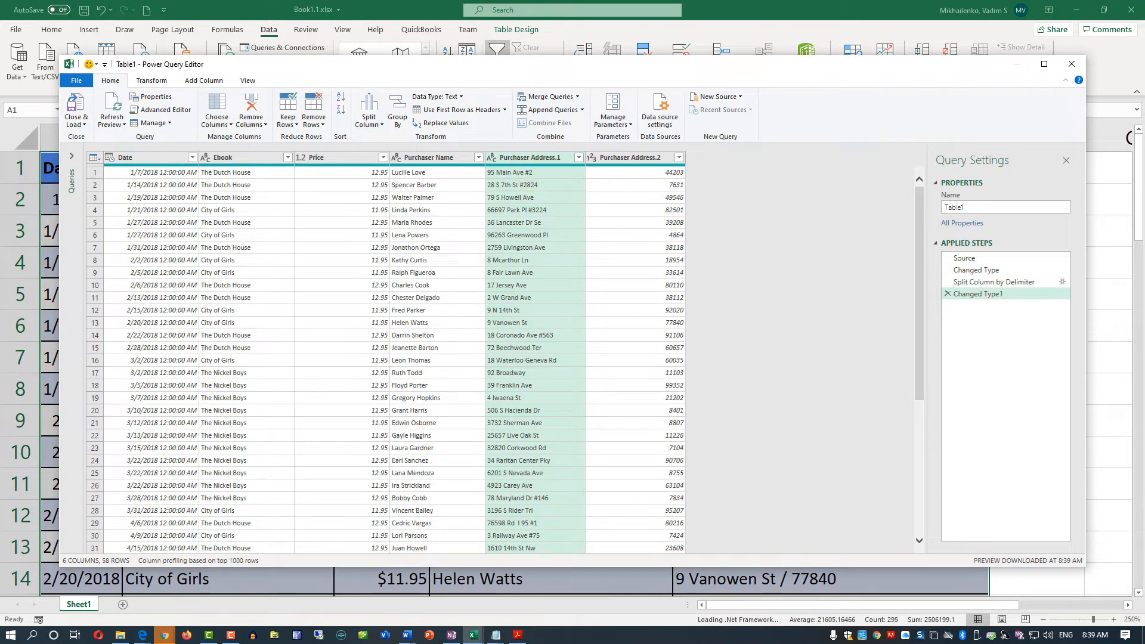